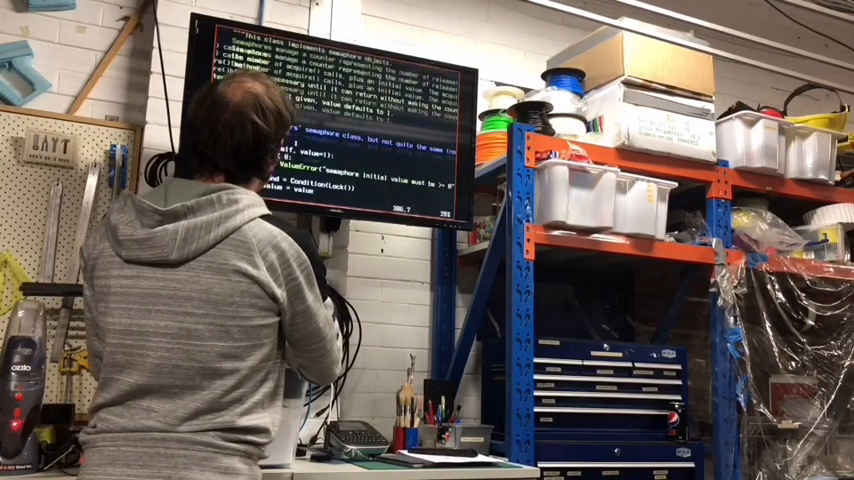
pyautogui.scroll(-3)
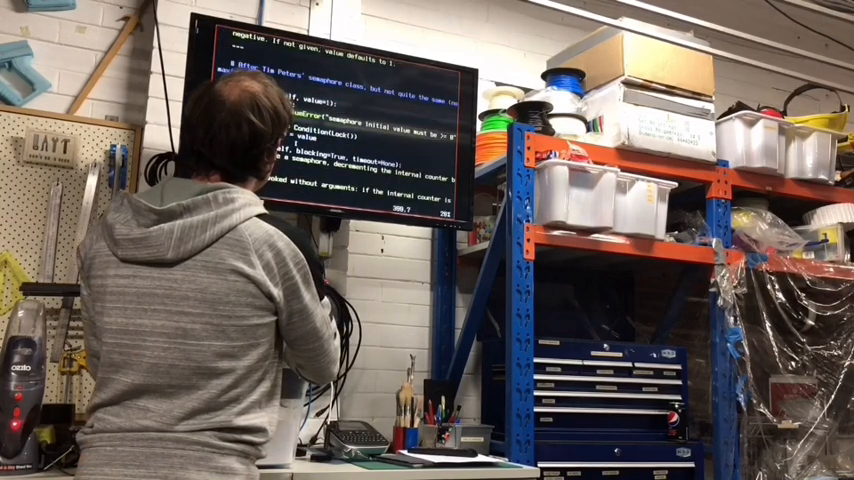